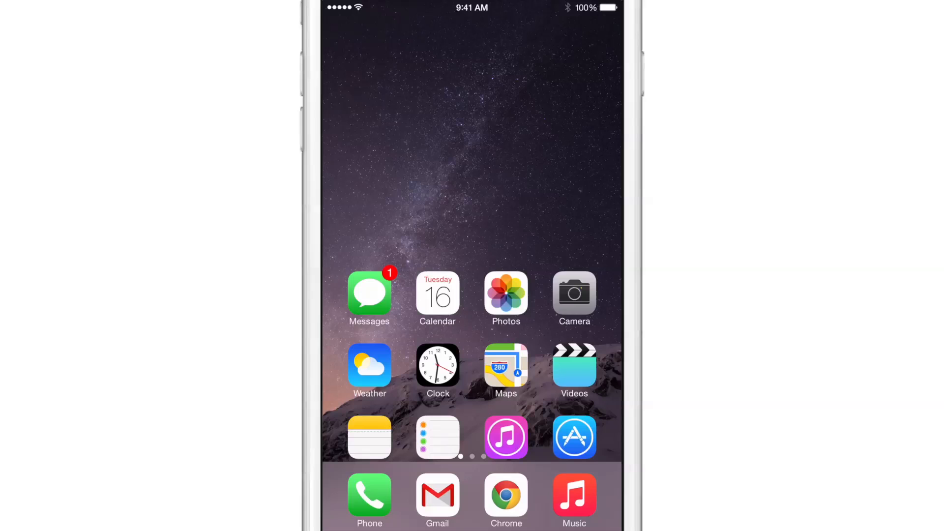
Launch Settings and scroll down to the tweak section where ReachWeather is listed.
scroll(down, 3)
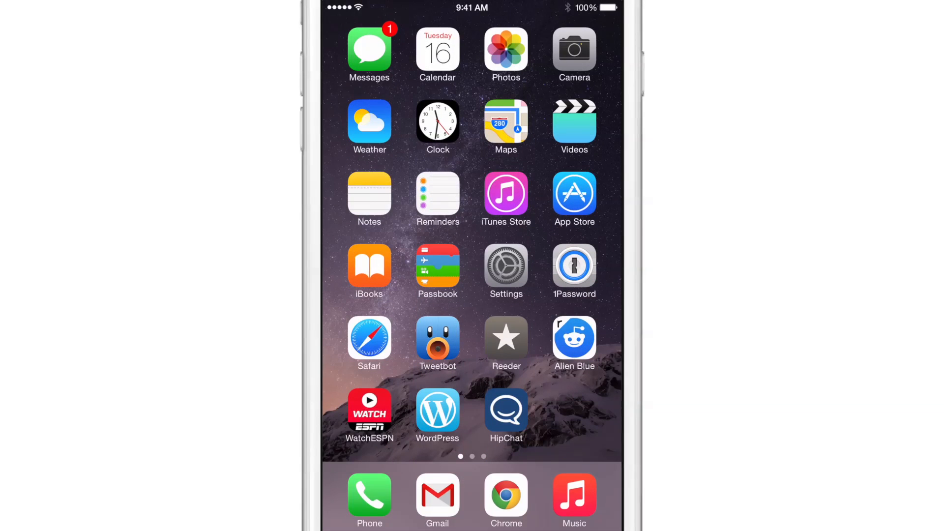
click(505, 270)
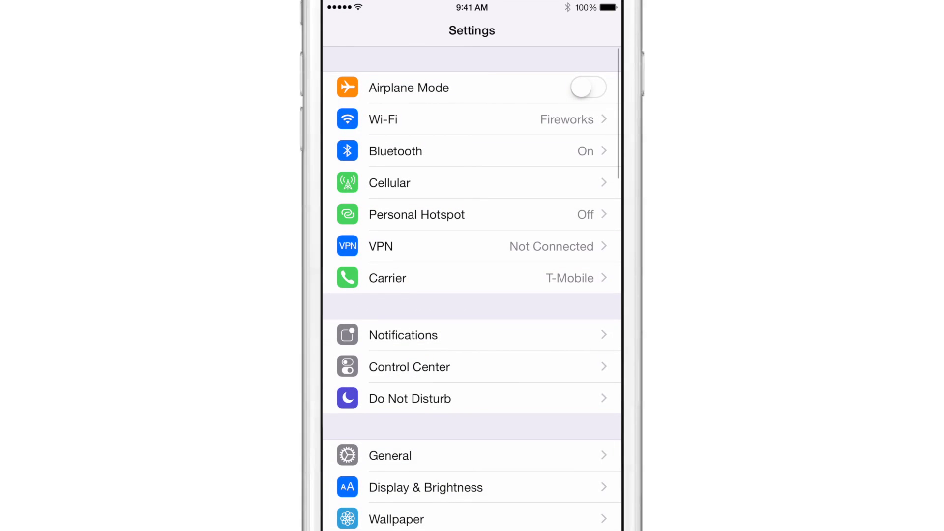
scroll(down, 3)
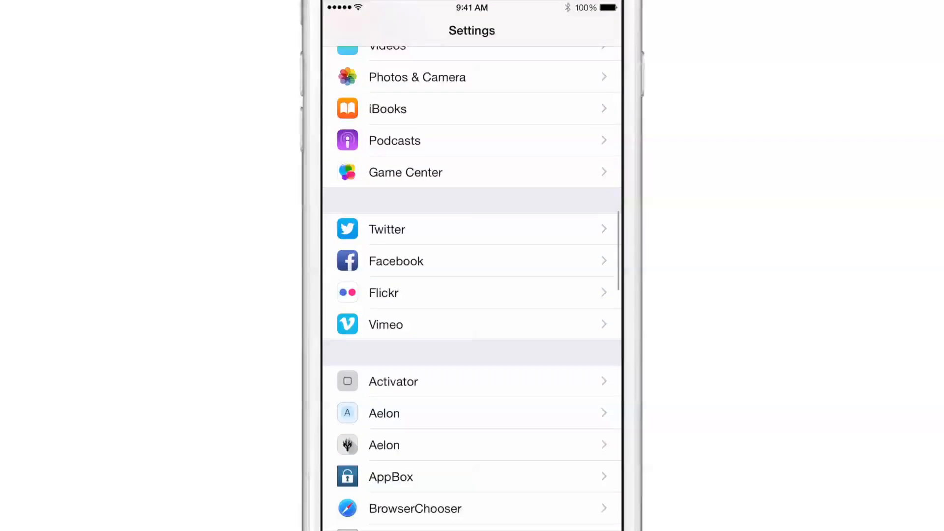
scroll(down, 3)
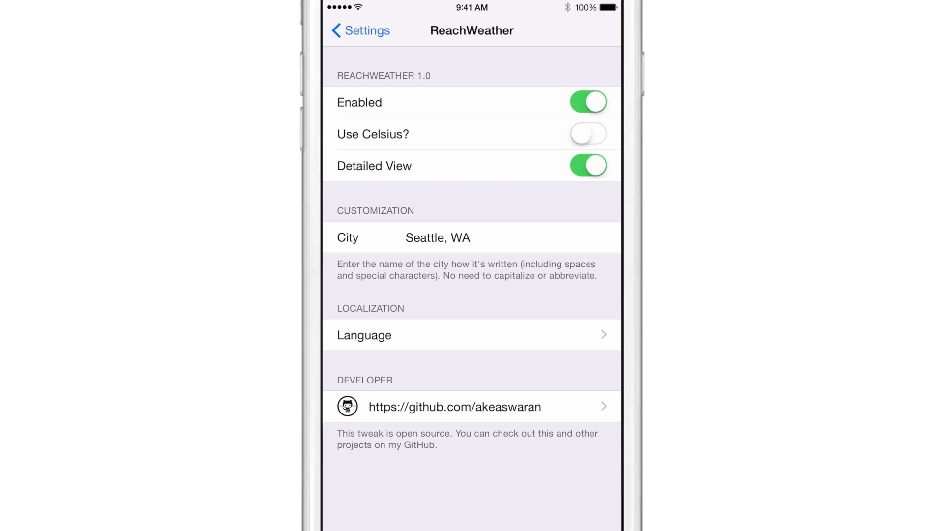
Exit Settings back to the home screen's first page of apps.
click(359, 30)
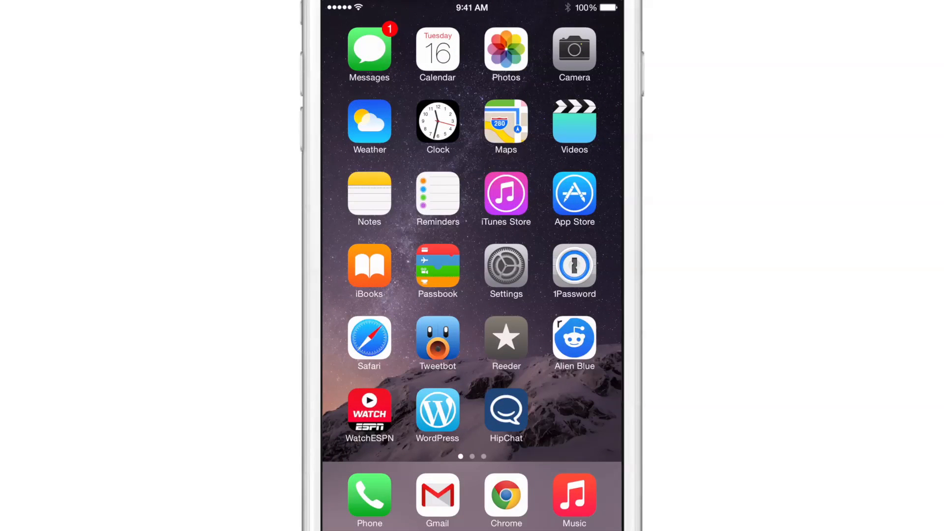
click(370, 339)
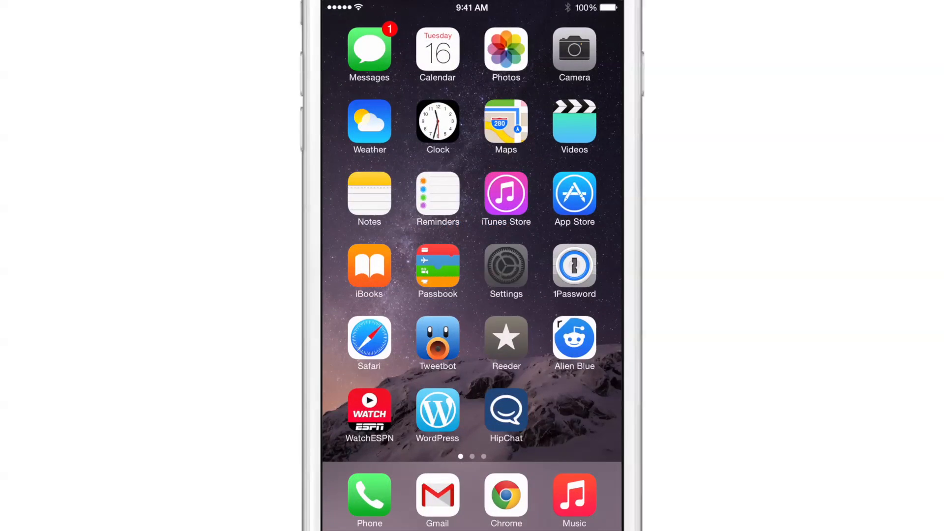
Turn on ReachWeather's 'Use Celsius?' switch in Settings, then go back to the home screen.
click(506, 271)
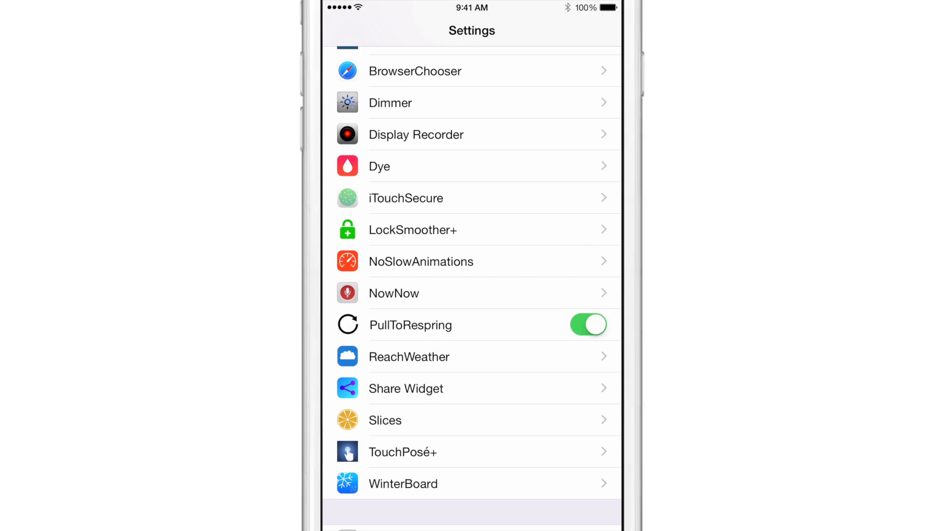
click(408, 356)
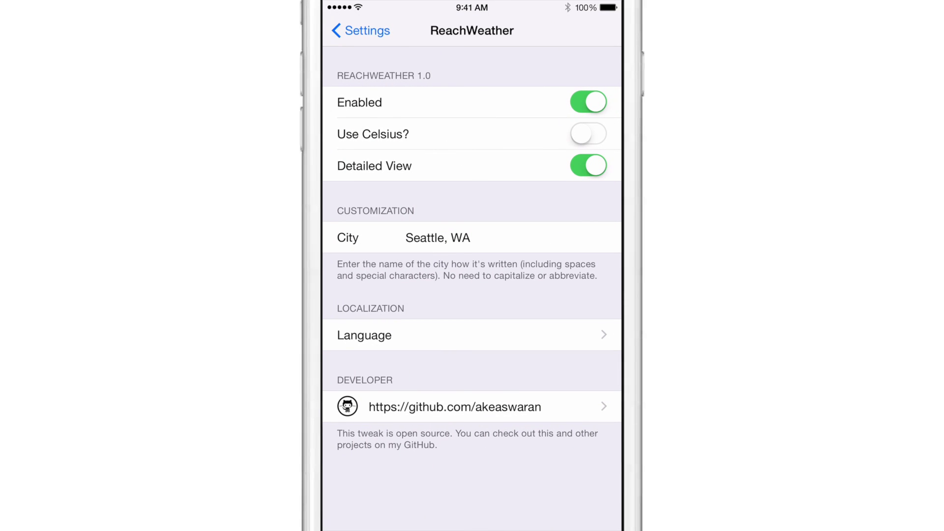
click(588, 134)
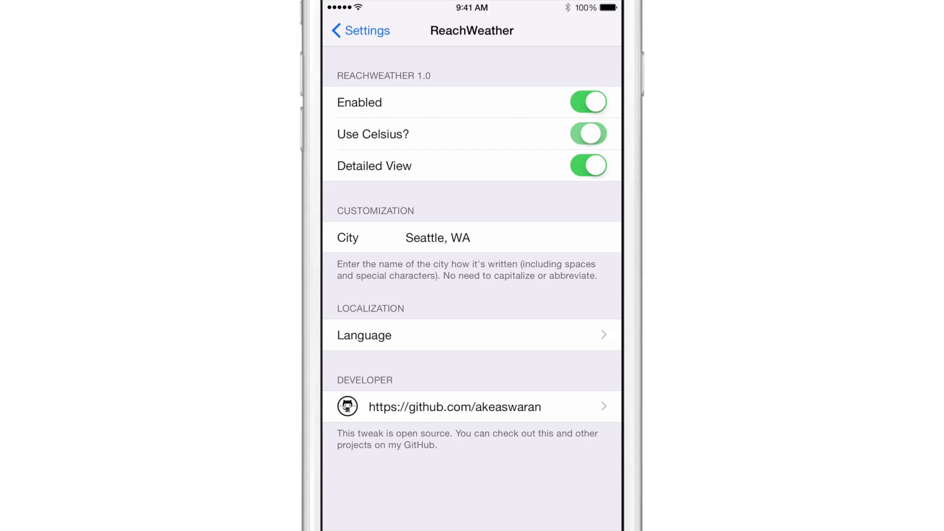
click(588, 134)
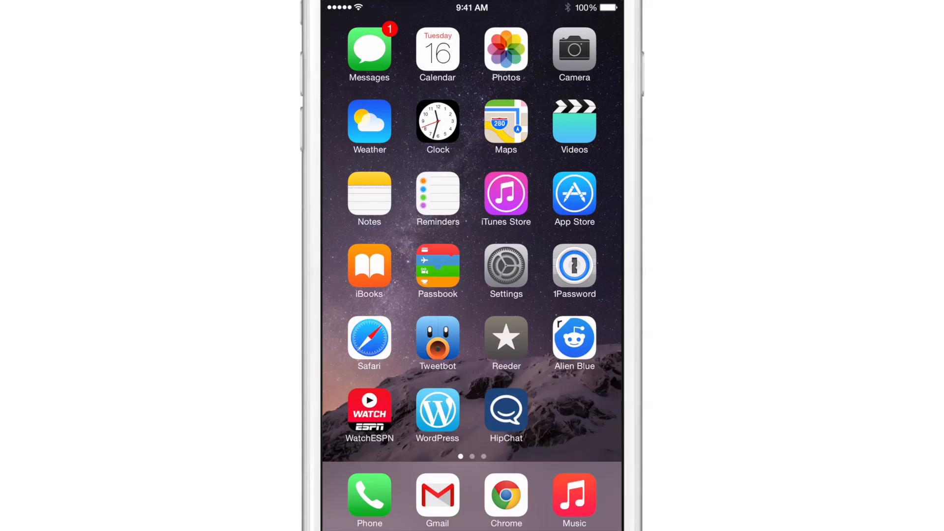
click(369, 337)
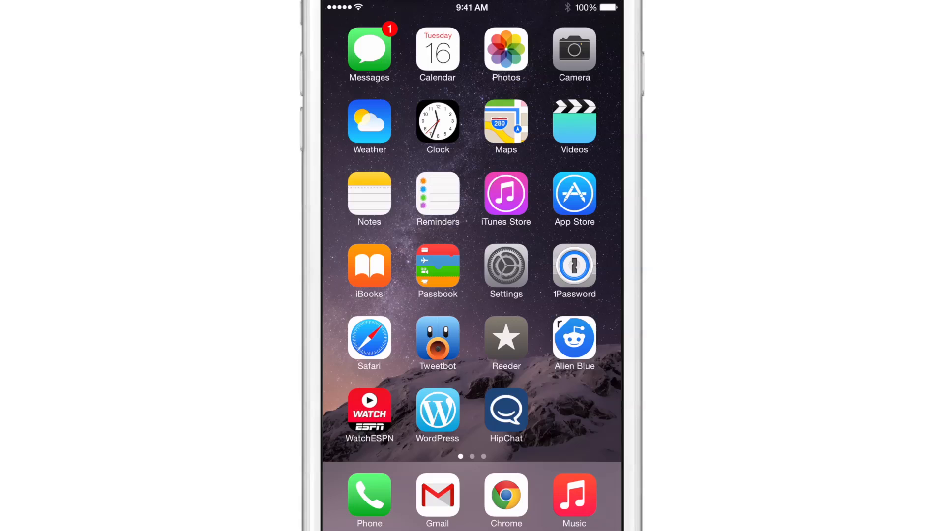
Launch Cydia from the second home page and refresh its package sources.
scroll(left, 3)
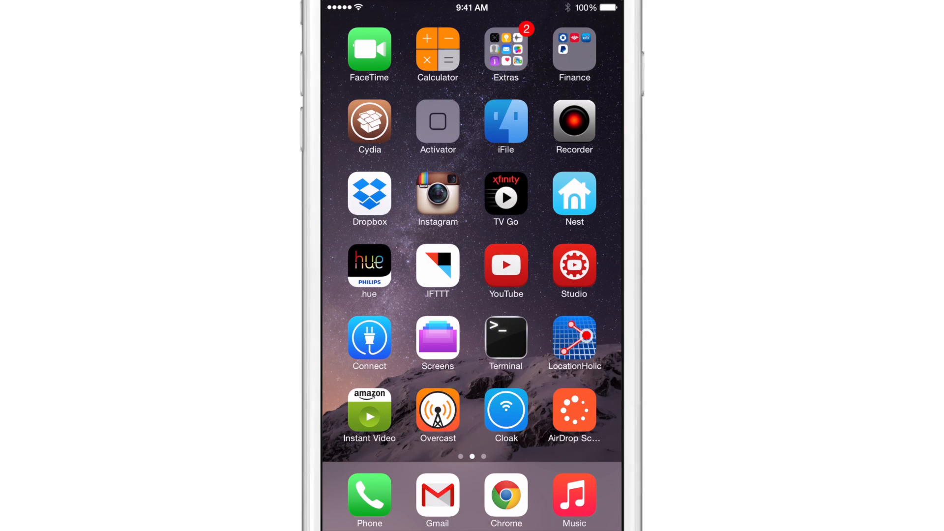
click(369, 127)
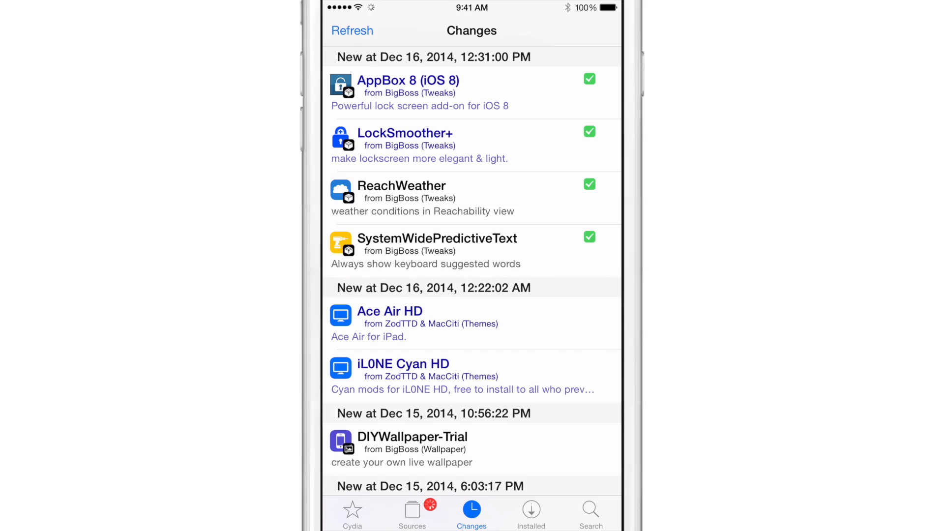
click(352, 31)
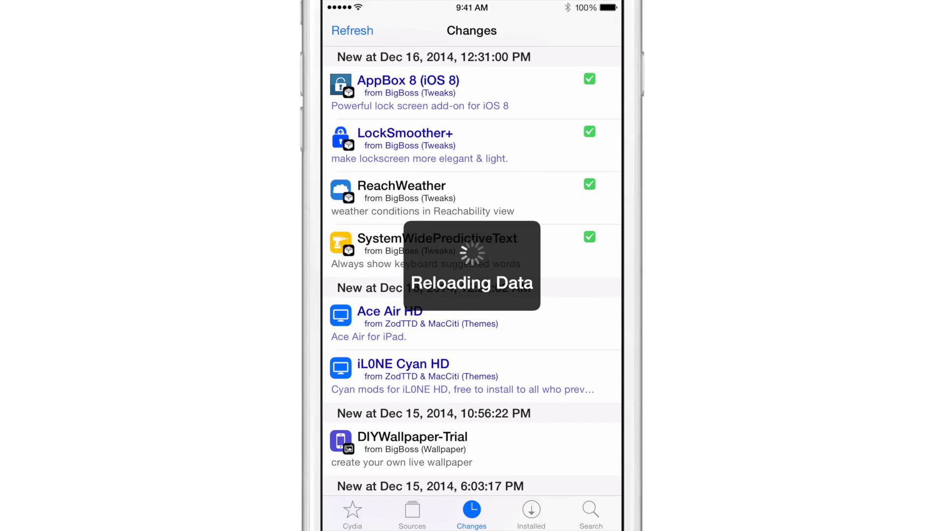
click(352, 30)
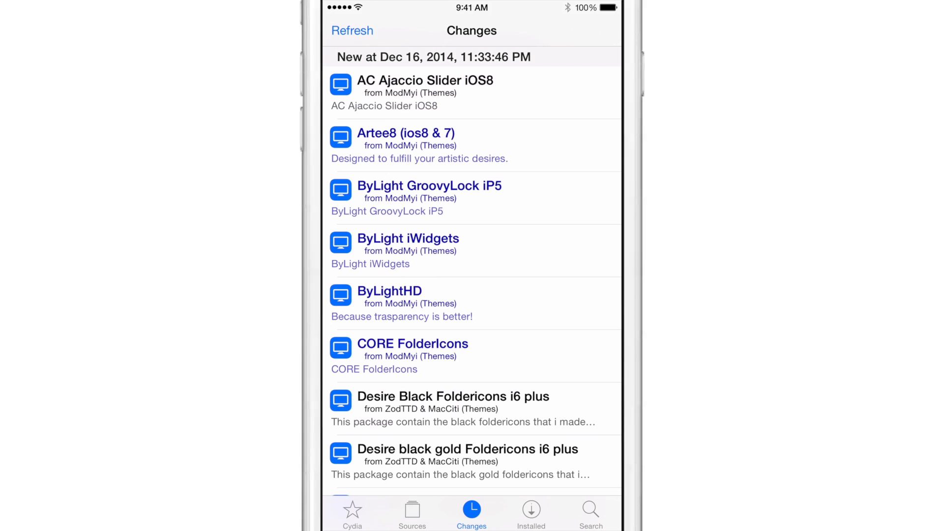
Show the Installed packages list scrolled to the R section with ReachWeather.
click(531, 513)
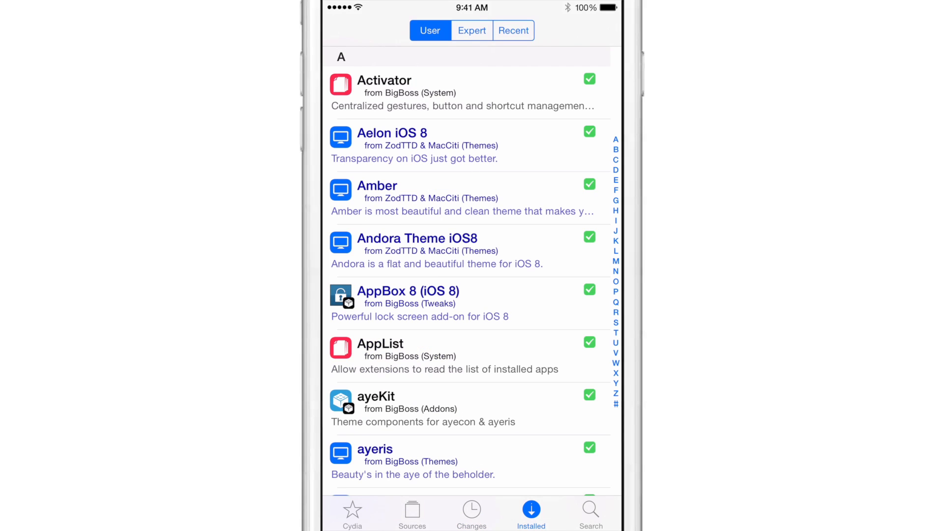
scroll(down, 3)
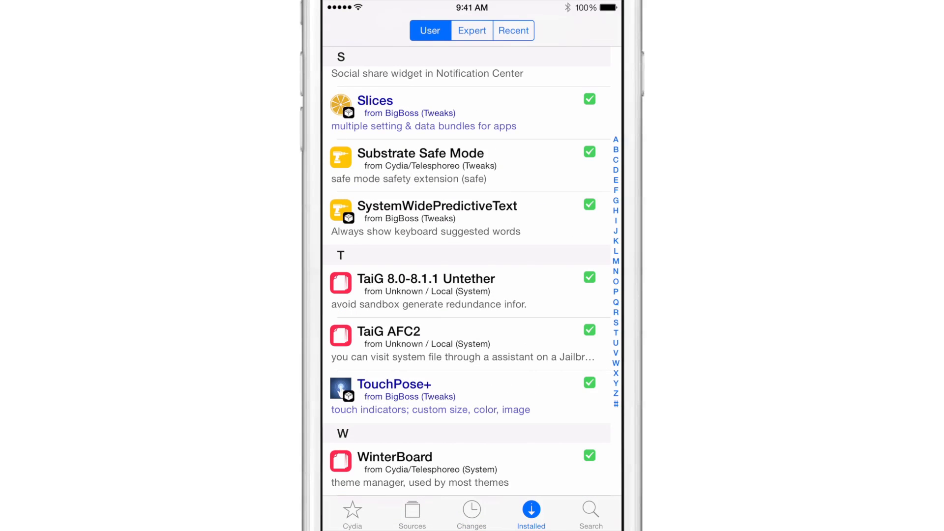
scroll(down, 3)
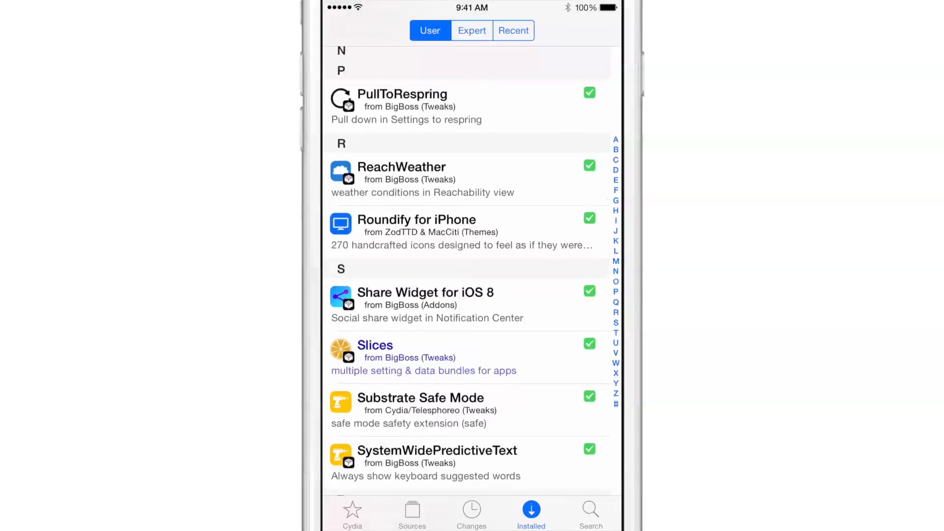
scroll(down, 3)
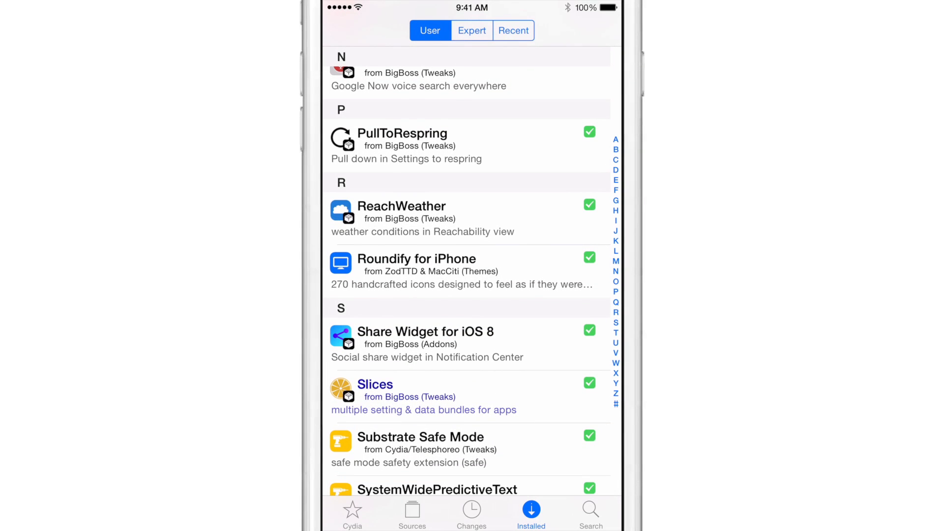
View ReachWeather's details page showing version 1.0.1-1, iOS 8 compatibility and setup instructions.
click(401, 206)
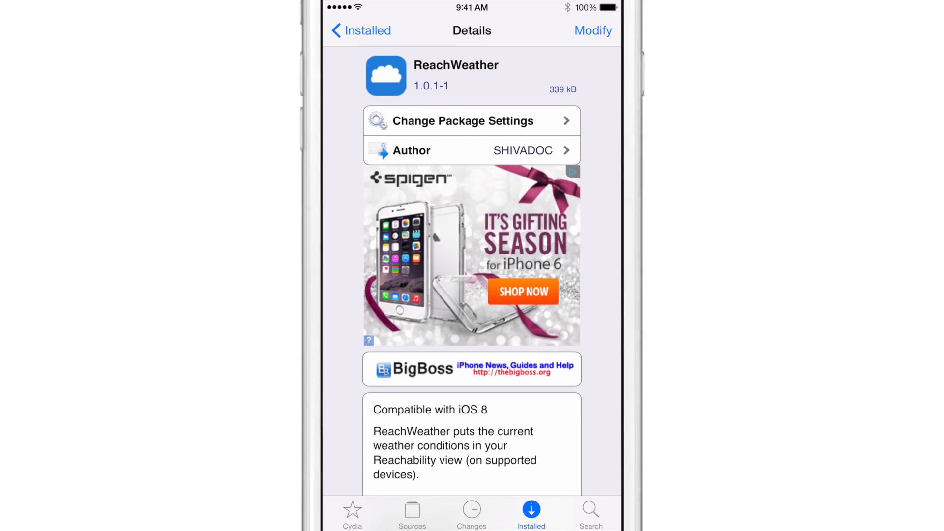
scroll(down, 3)
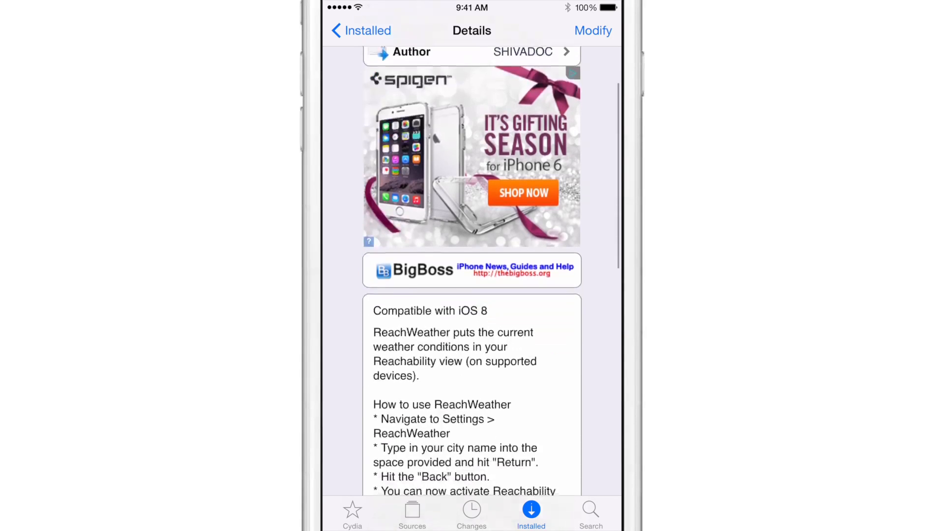
scroll(down, 3)
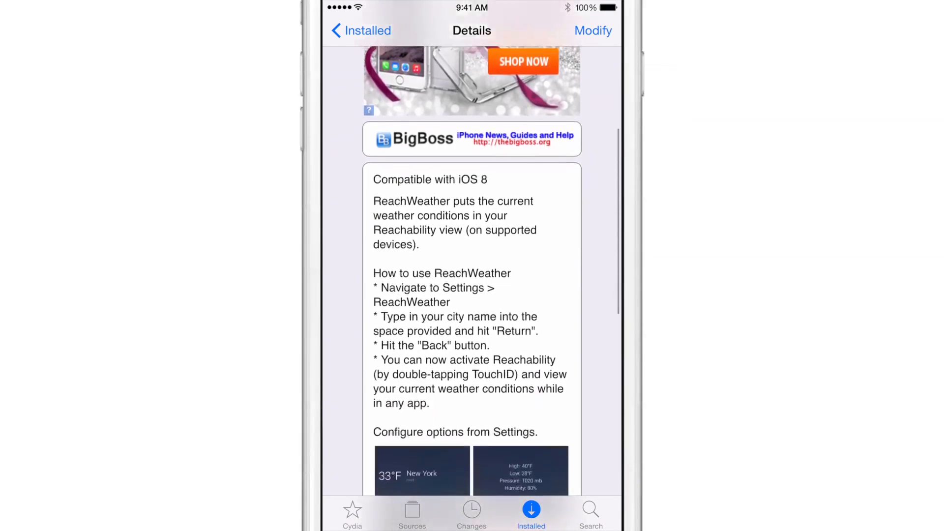